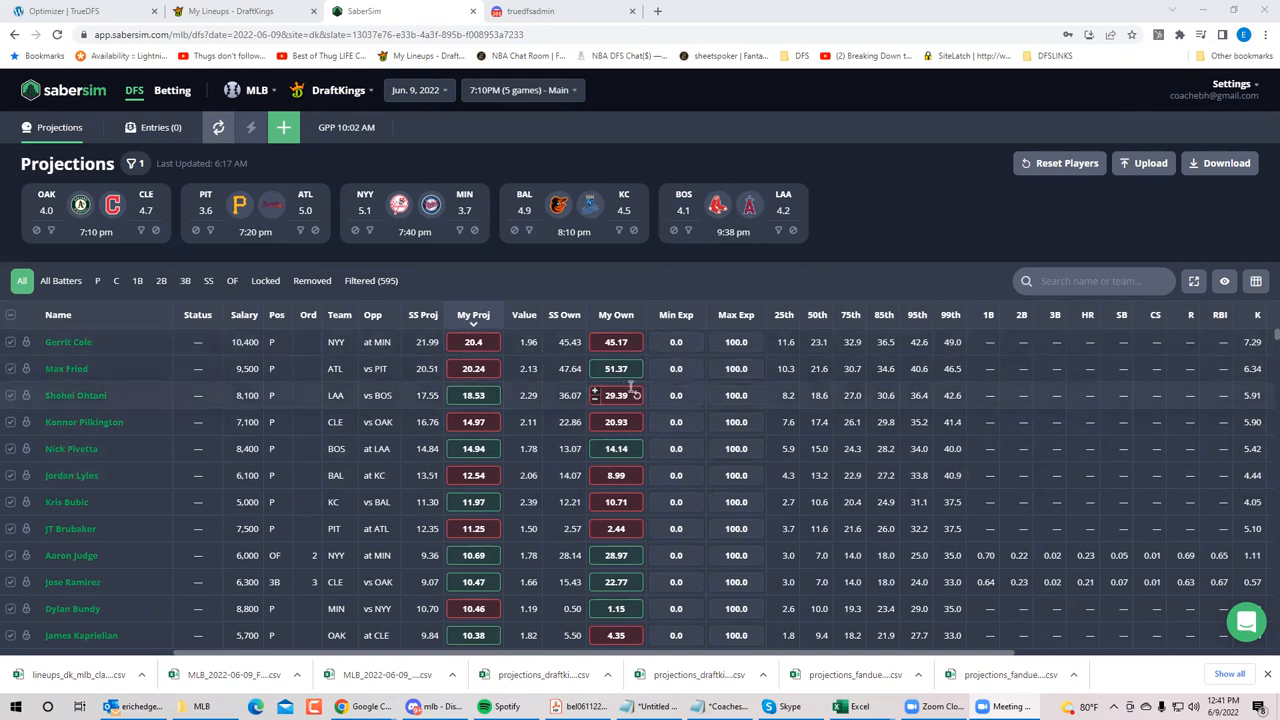
pyautogui.moveTo(423, 315)
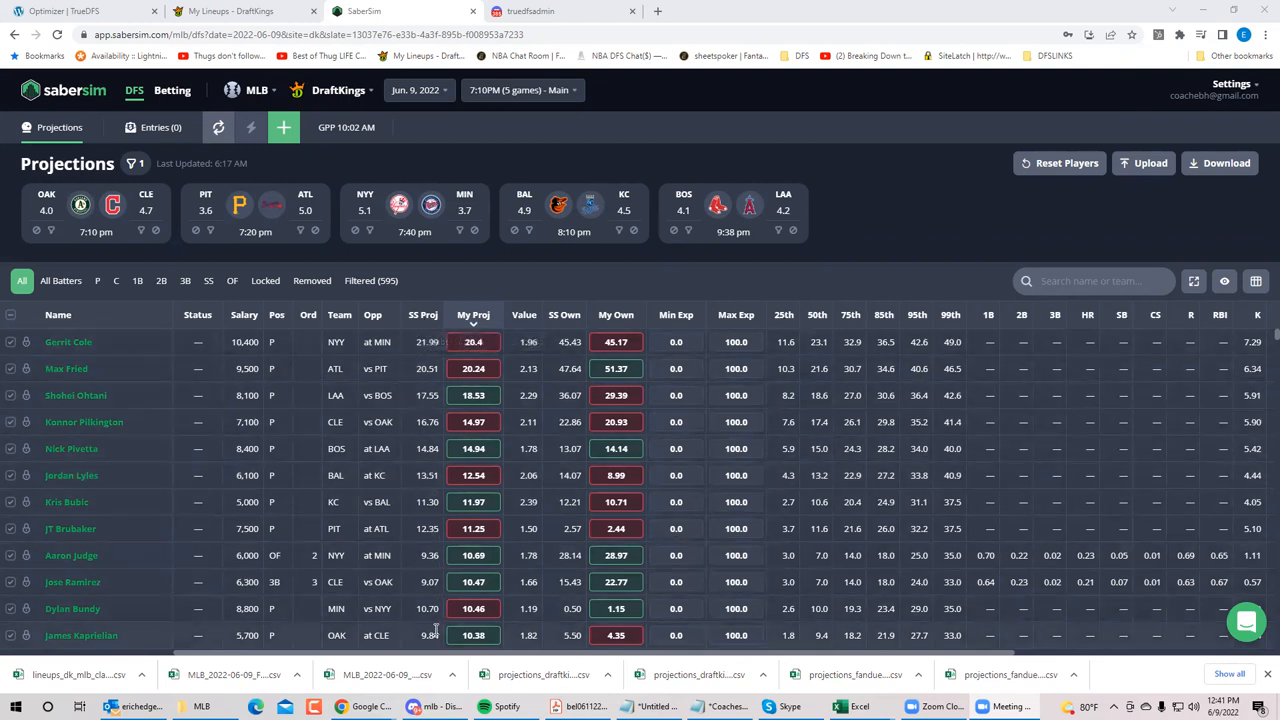
pyautogui.moveTo(473, 314)
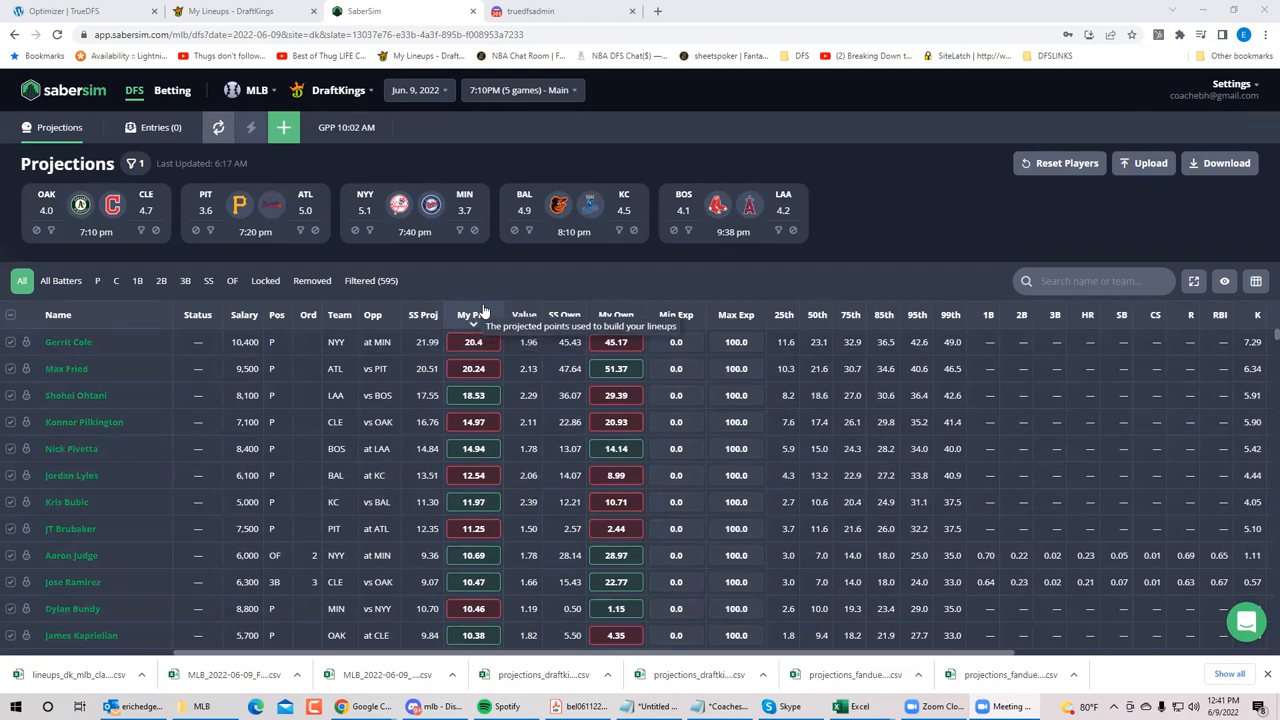
pyautogui.moveTo(445, 353)
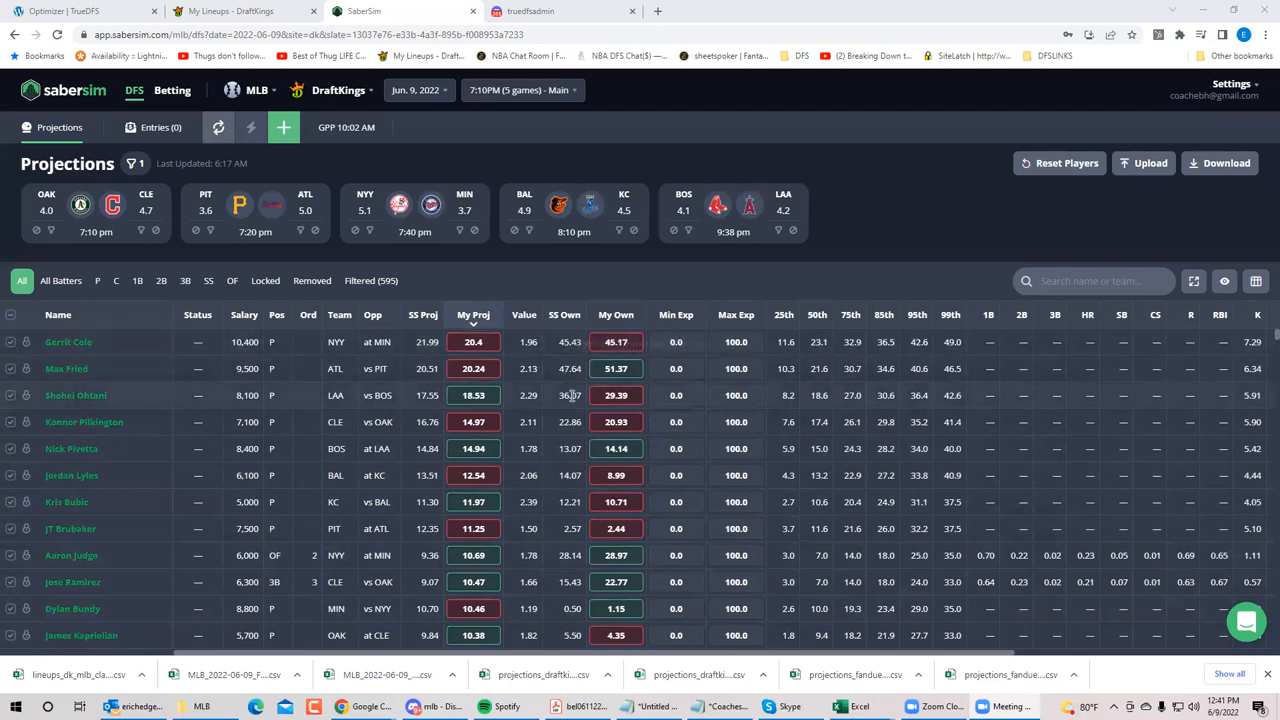
pyautogui.moveTo(615, 321)
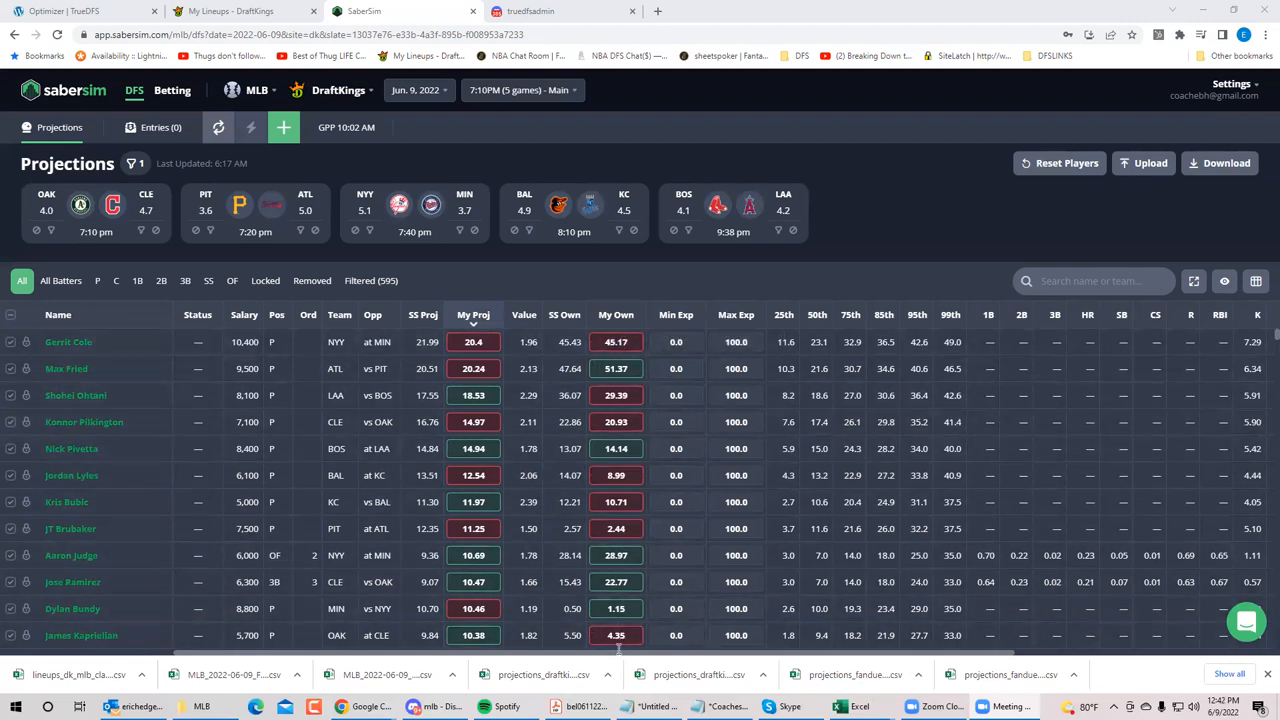
pyautogui.moveTo(616, 314)
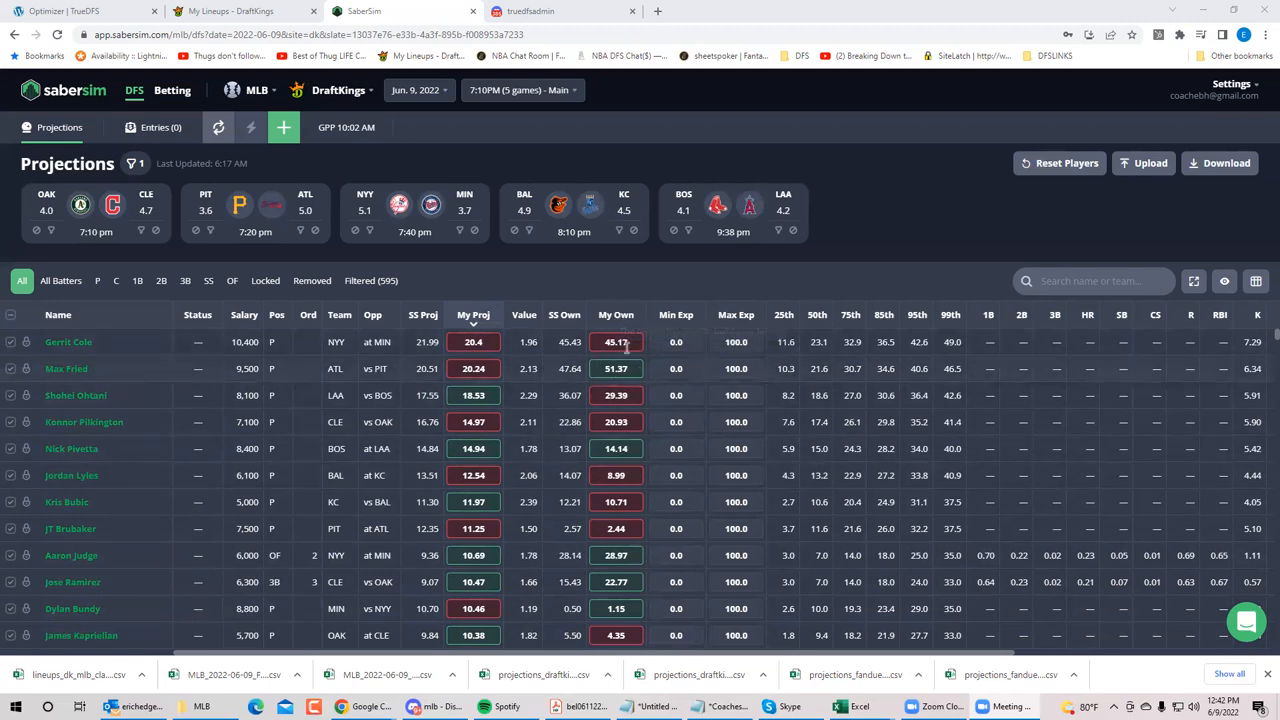
pyautogui.moveTo(635, 395)
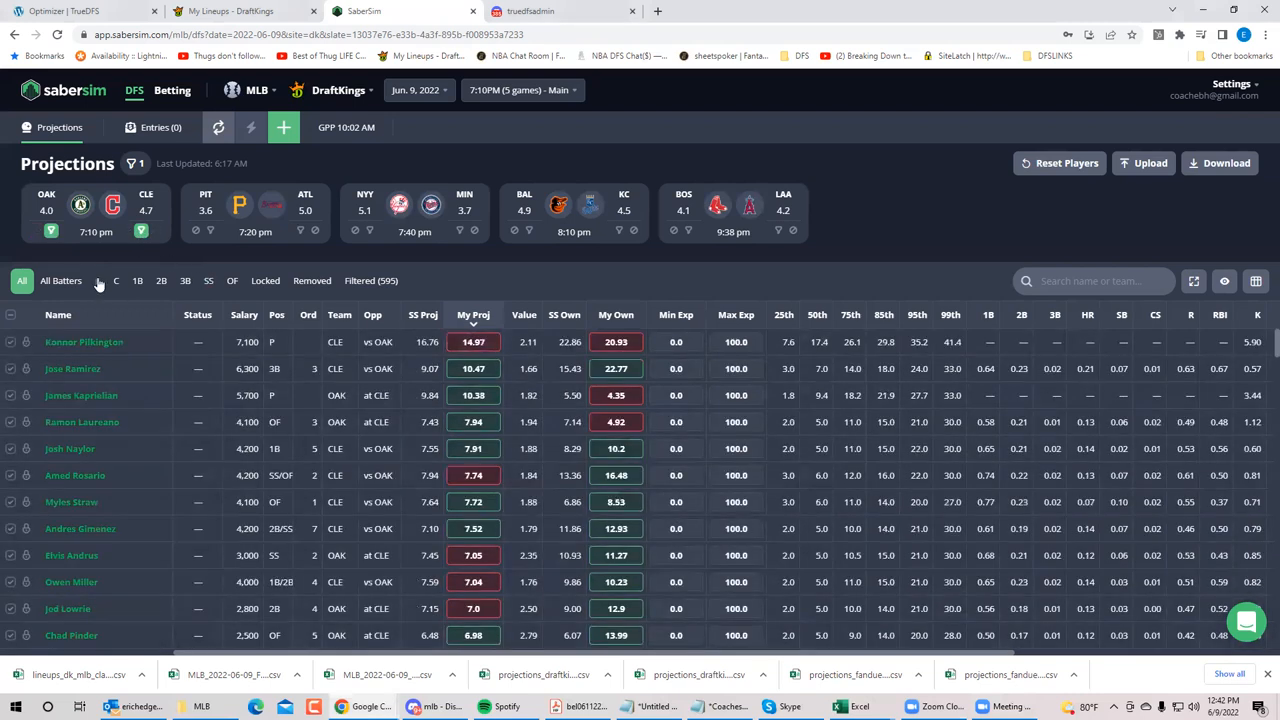
# Step: Filter the projections table to the Oakland at Cleveland game
pyautogui.click(97, 281)
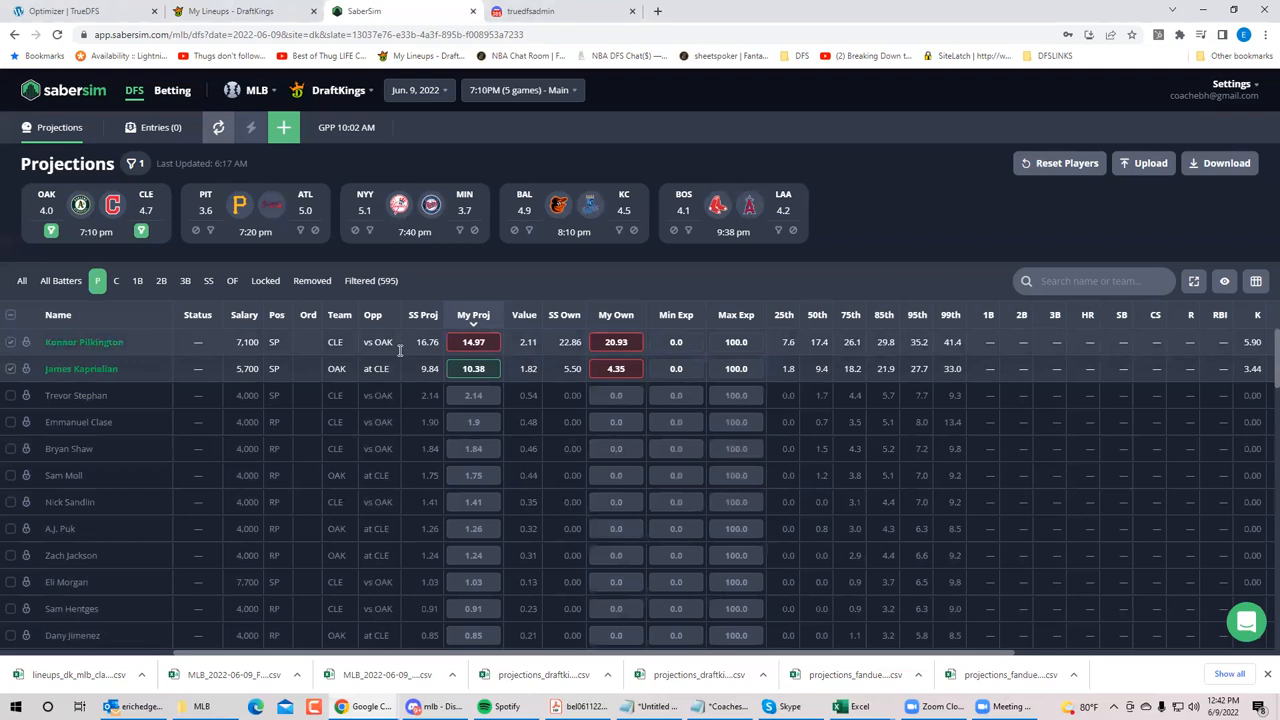
pyautogui.moveTo(845, 466)
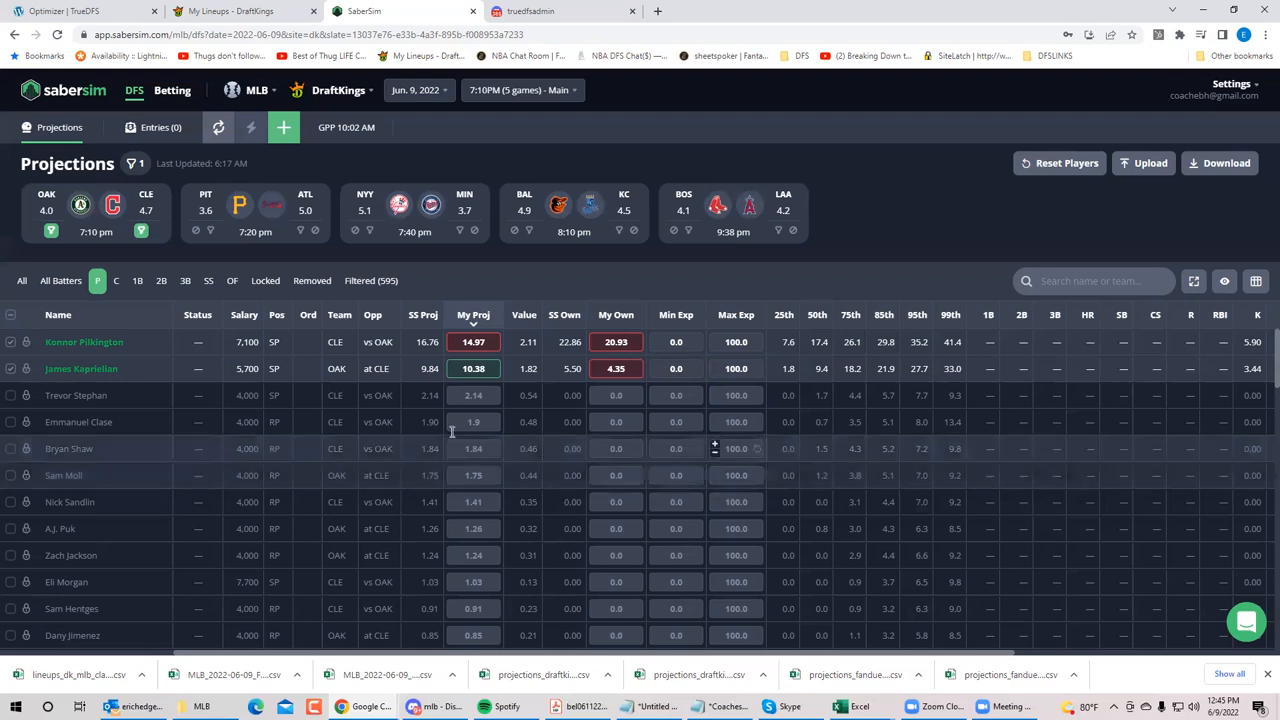
pyautogui.moveTo(213, 374)
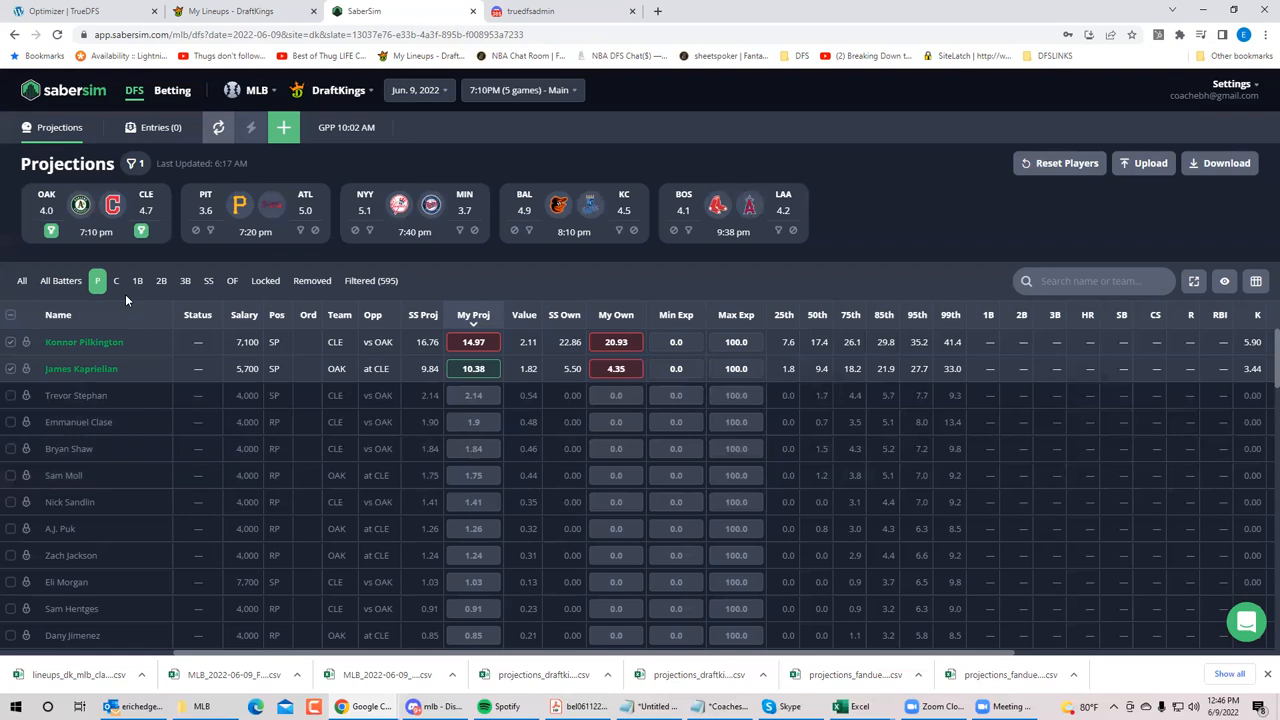
pyautogui.moveTo(80, 240)
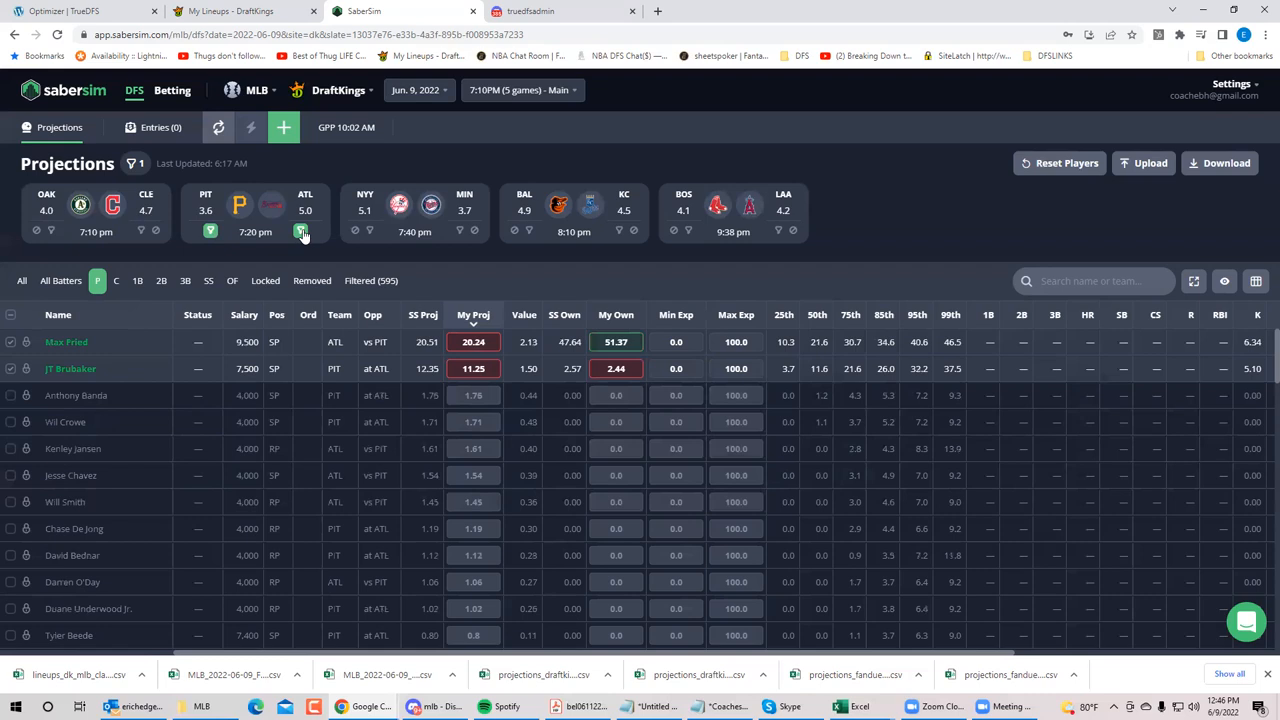
# Step: Deselect the PIT filter on the PIT@ATL card so only Atlanta pitchers remain
pyautogui.click(300, 231)
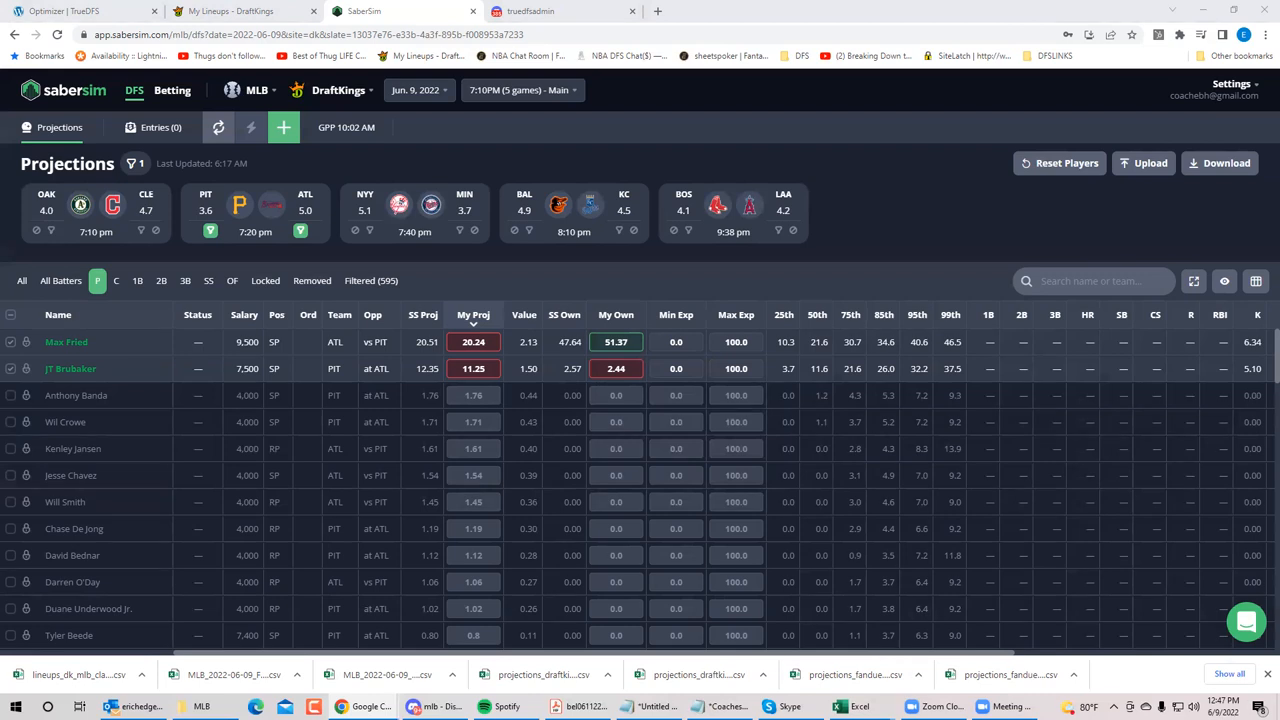
pyautogui.moveTo(330, 233)
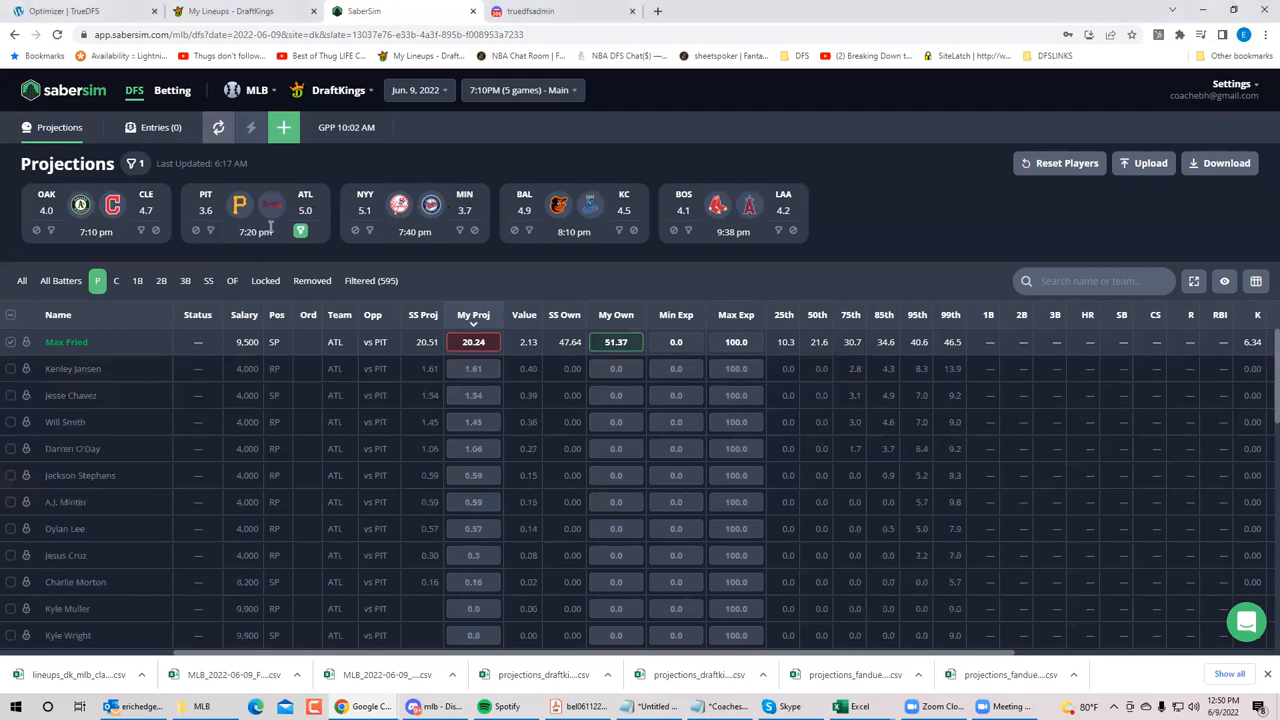
# Step: Clear the Atlanta filter and show the Yankees and Twins pitchers from the NYY at MIN game
pyautogui.click(355, 231)
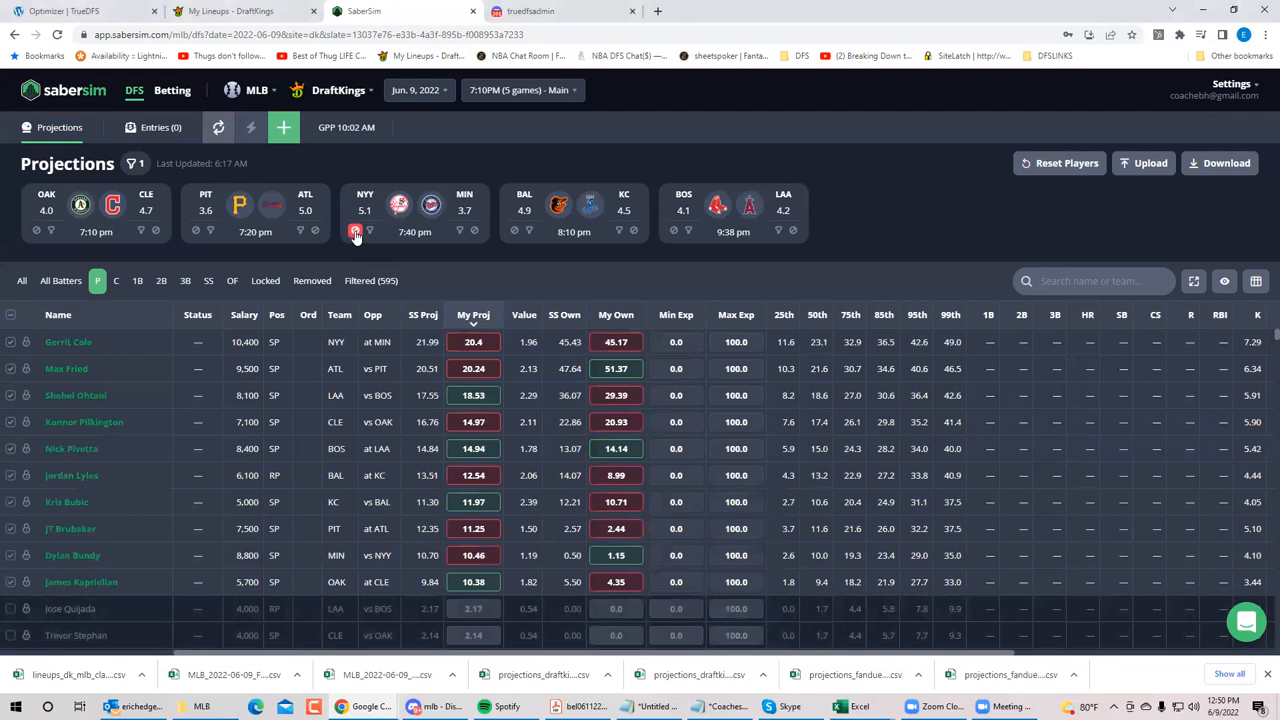
pyautogui.click(368, 232)
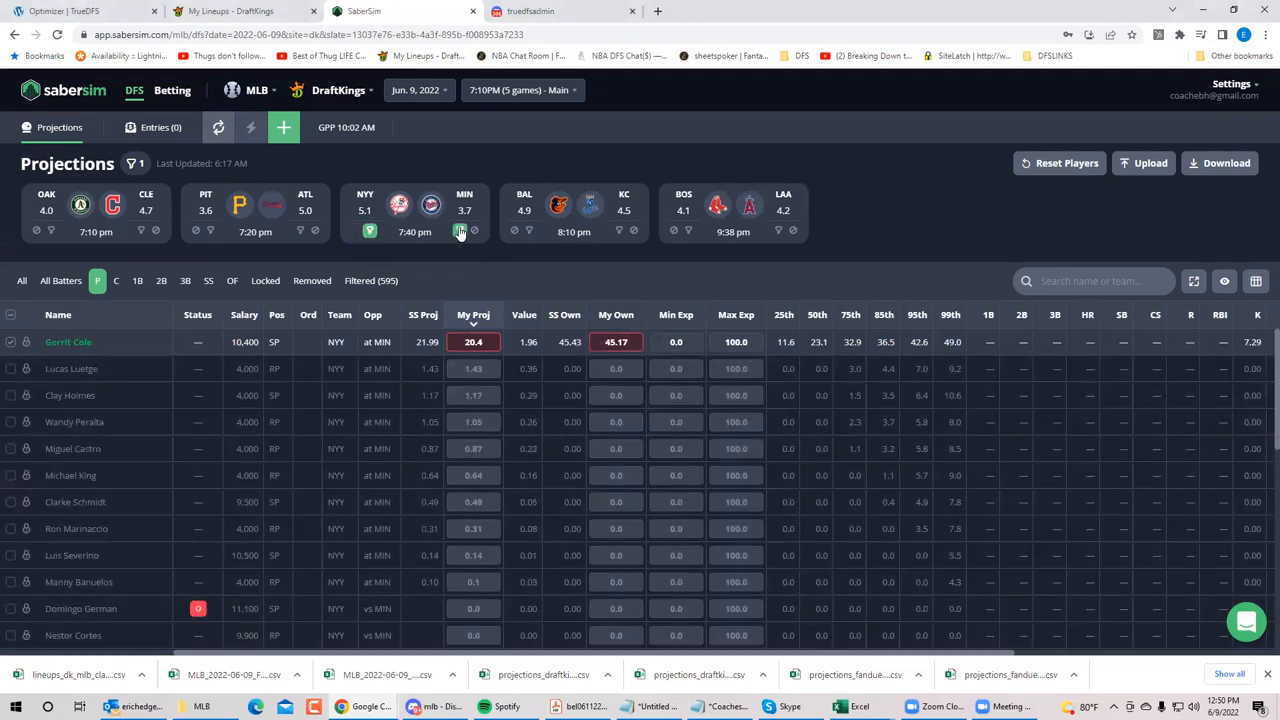
pyautogui.click(460, 231)
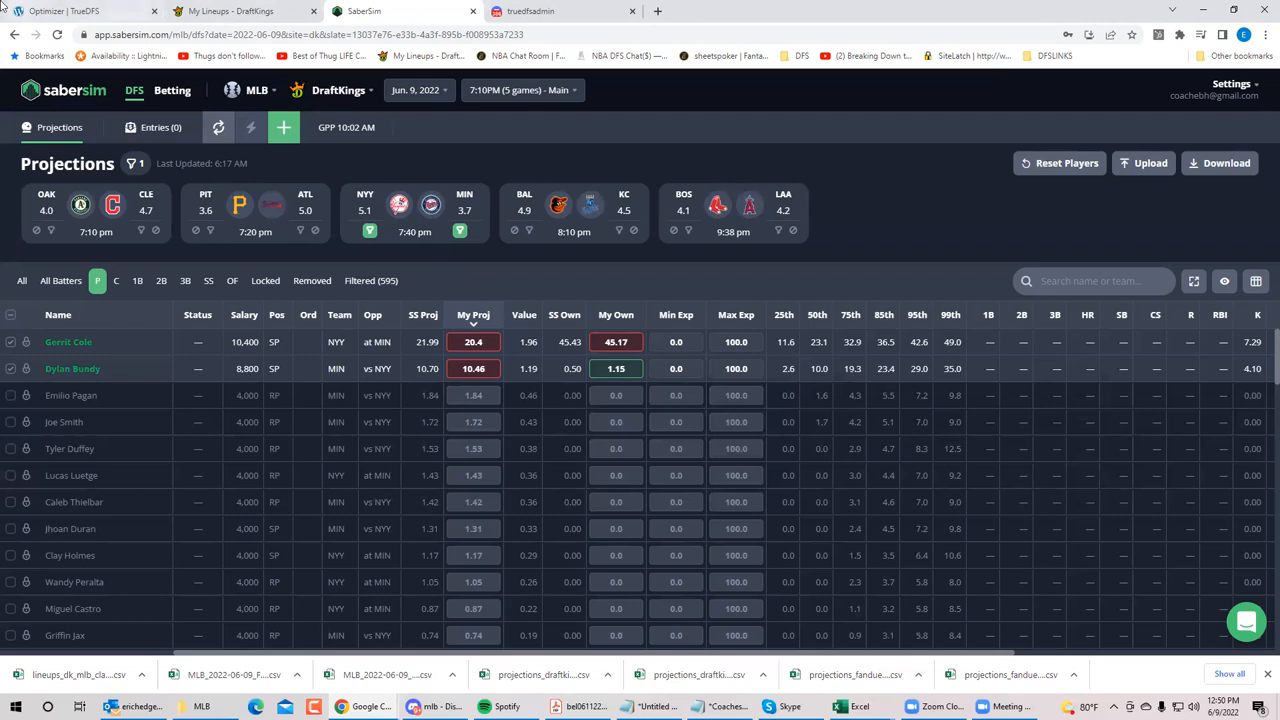
pyautogui.moveTo(65, 11)
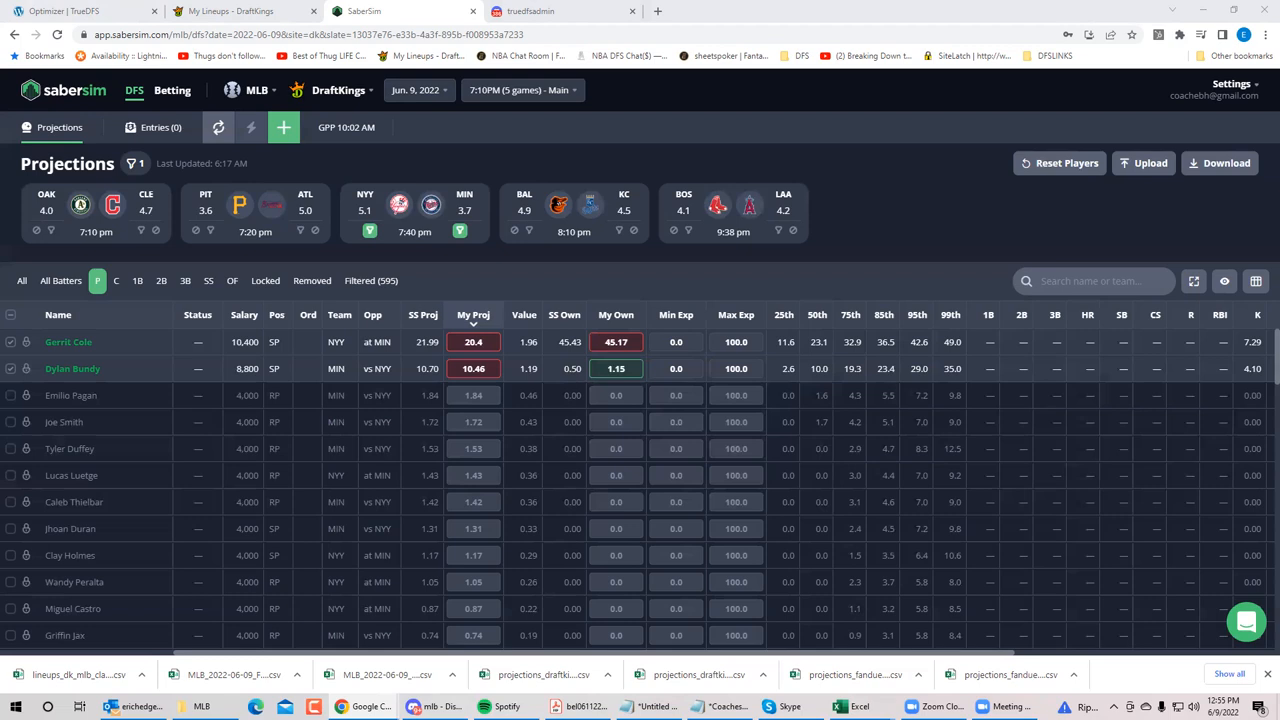
pyautogui.moveTo(146, 297)
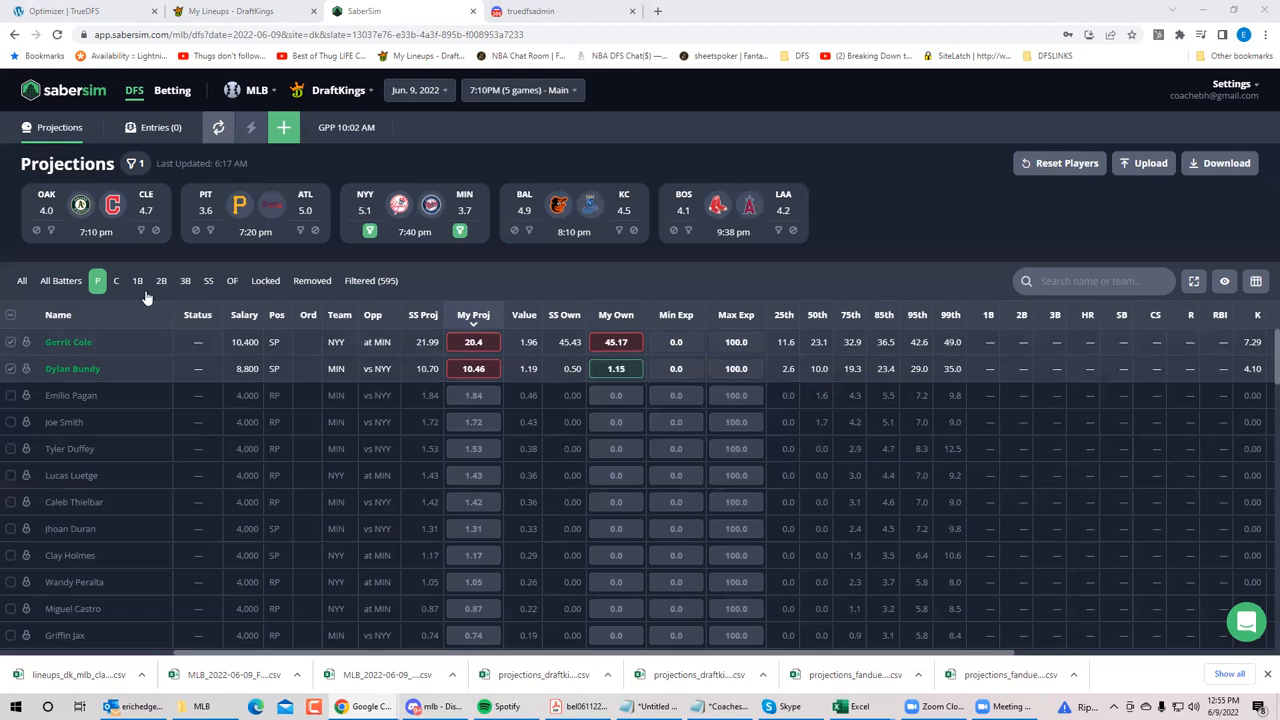
pyautogui.moveTo(390, 238)
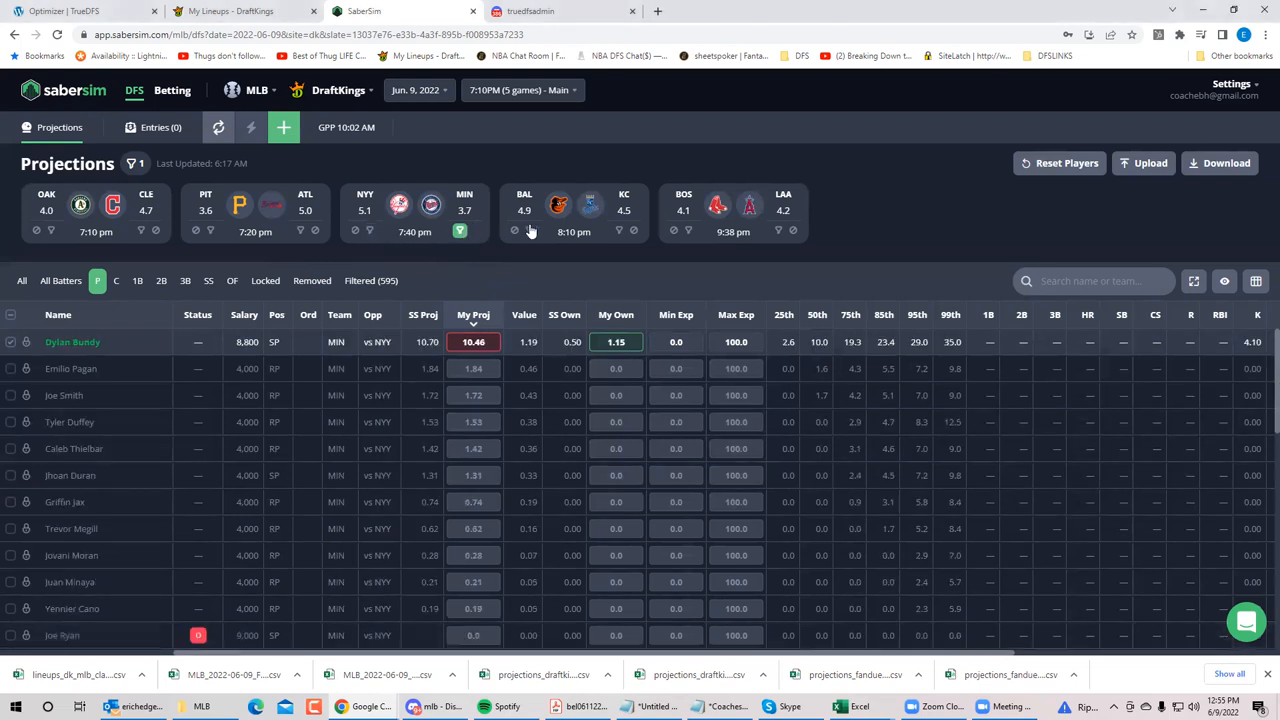
# Step: Filter the pitcher table to Baltimore's pitchers from the BAL at KC game
pyautogui.click(473, 320)
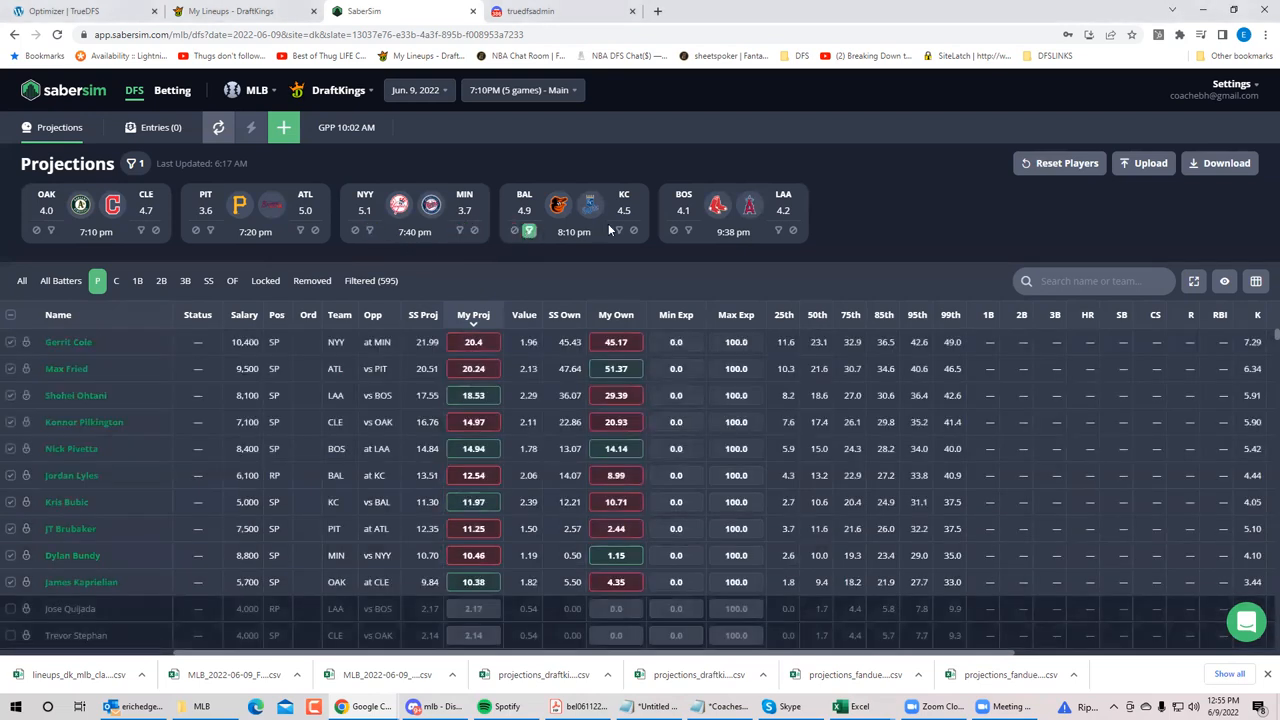
pyautogui.scroll(-3)
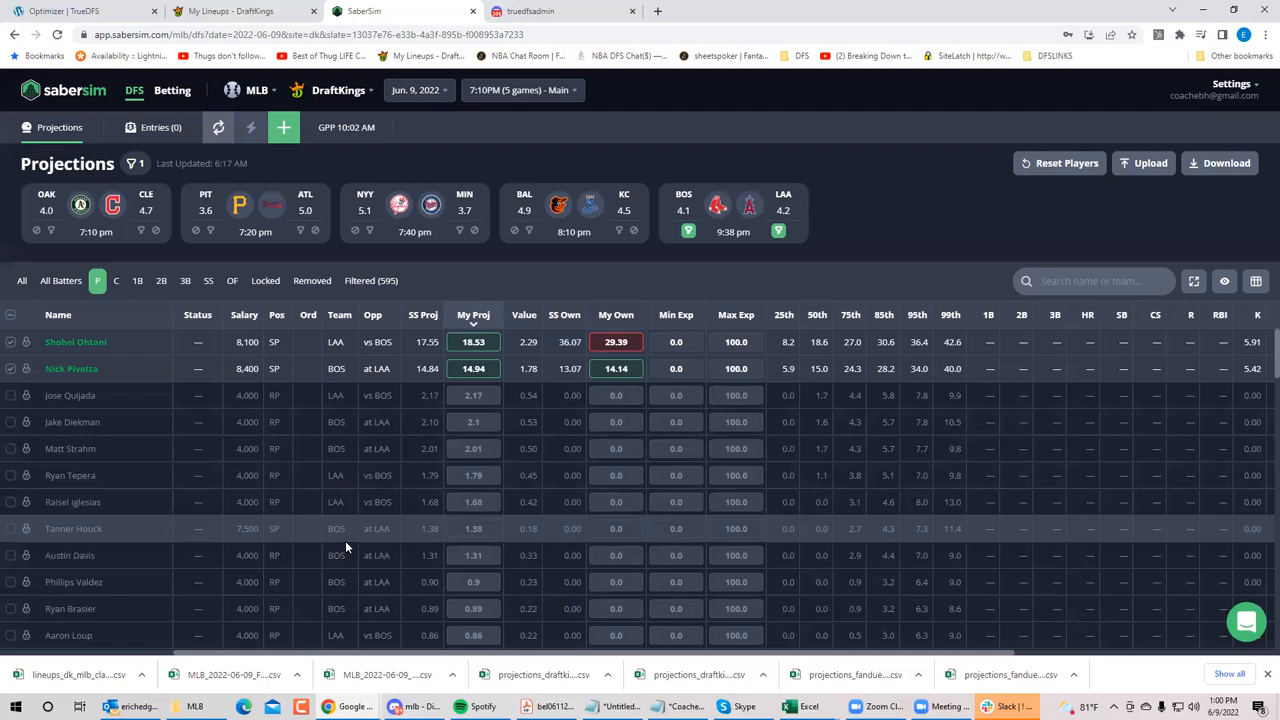
pyautogui.moveTo(957, 135)
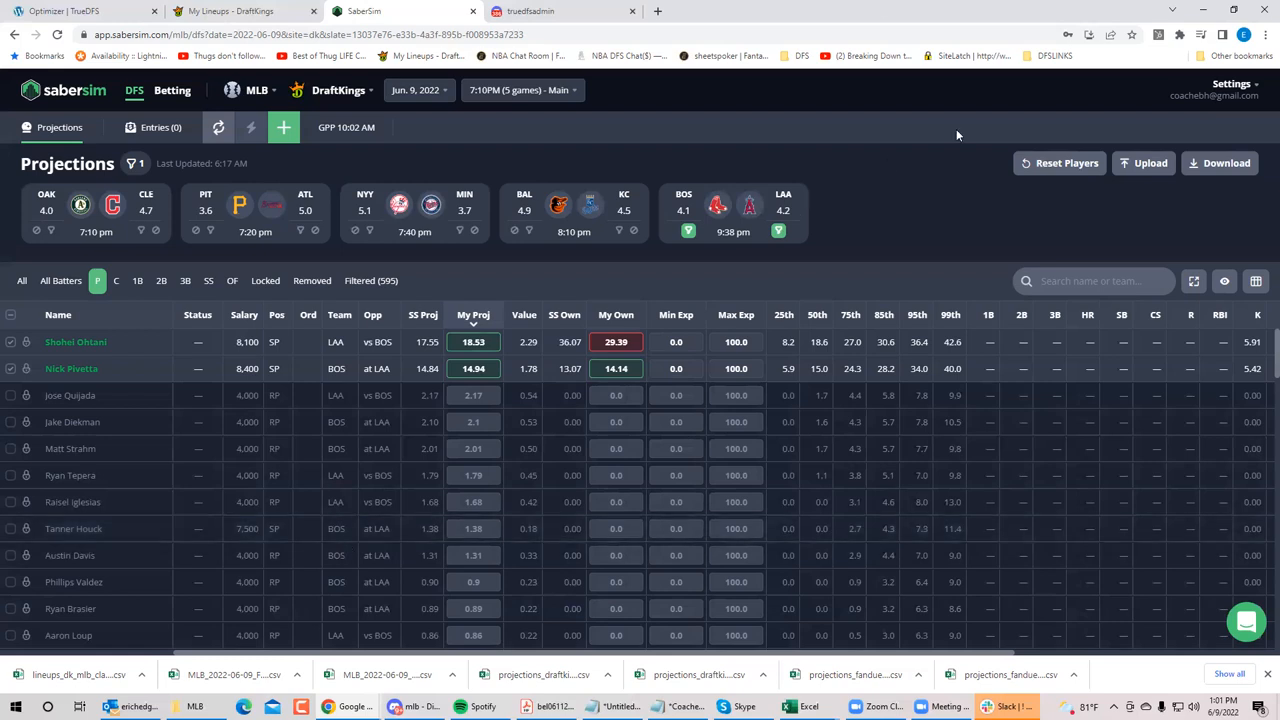